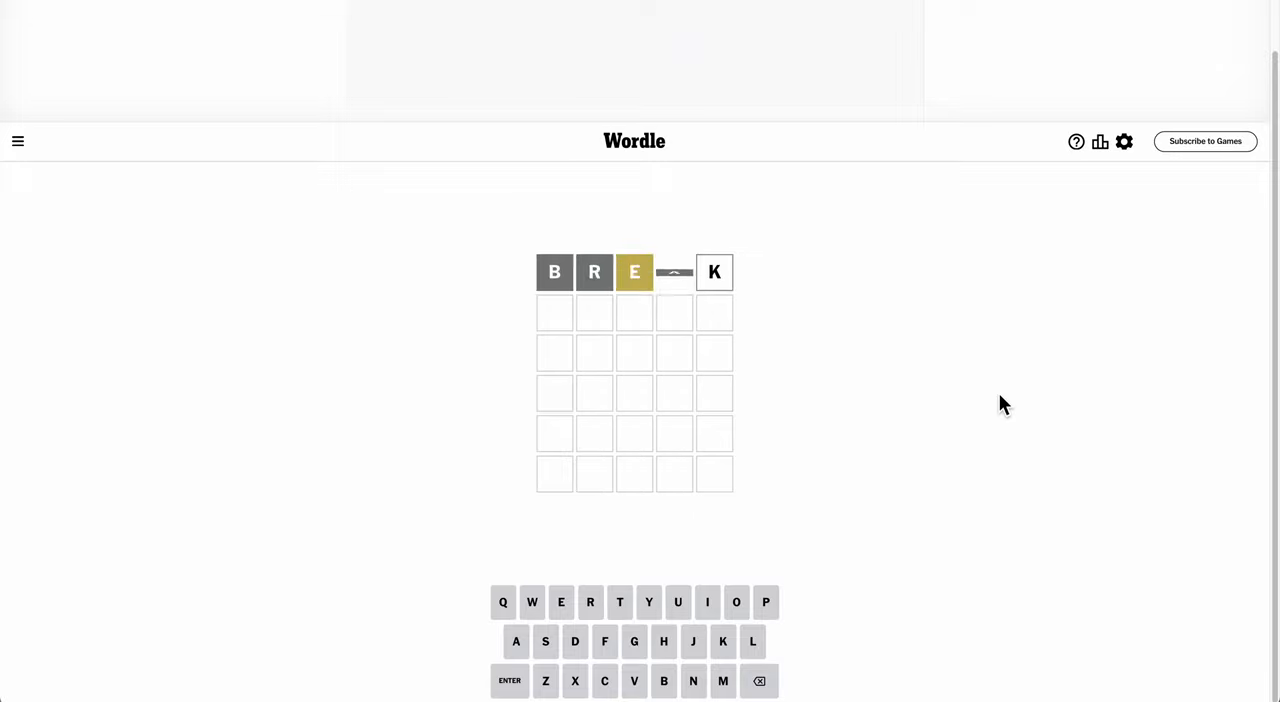
# Complete the first guess BREAK by entering its final letter A
pyautogui.write('A')
pyautogui.write('PESTO')
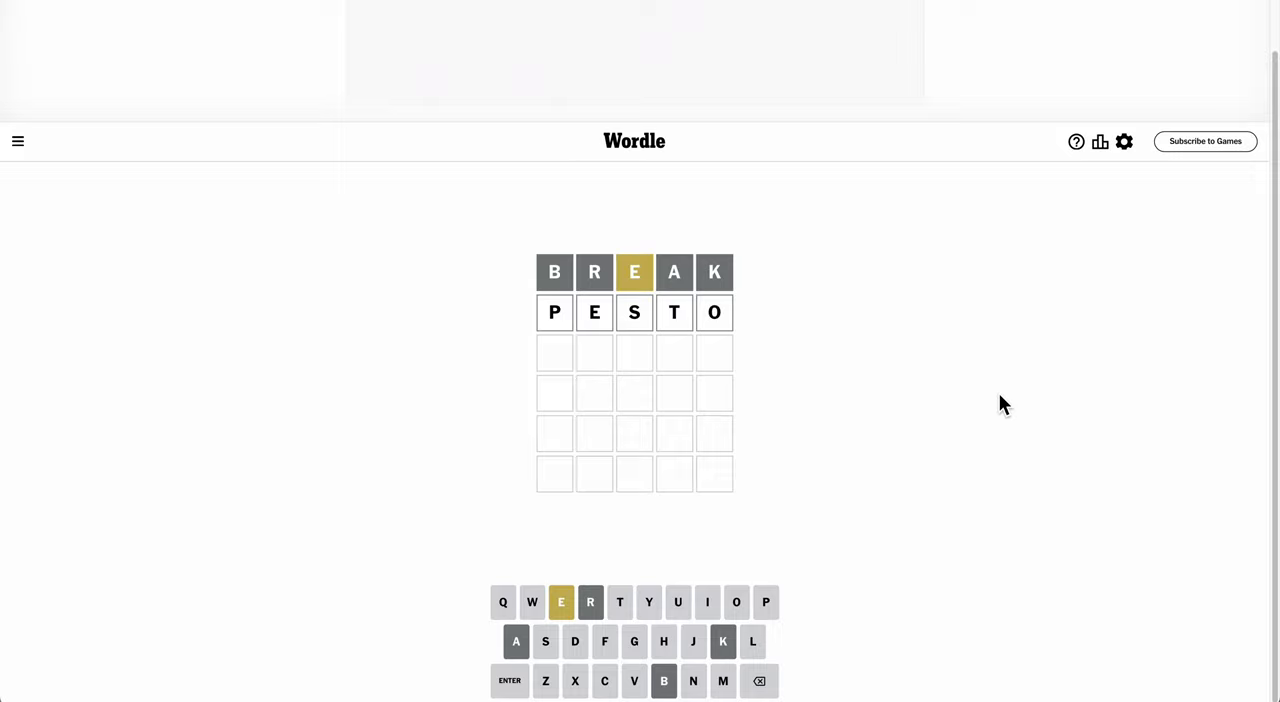
# Submit PESTO as the second guess, scoring E correct in second position
pyautogui.press('Enter')
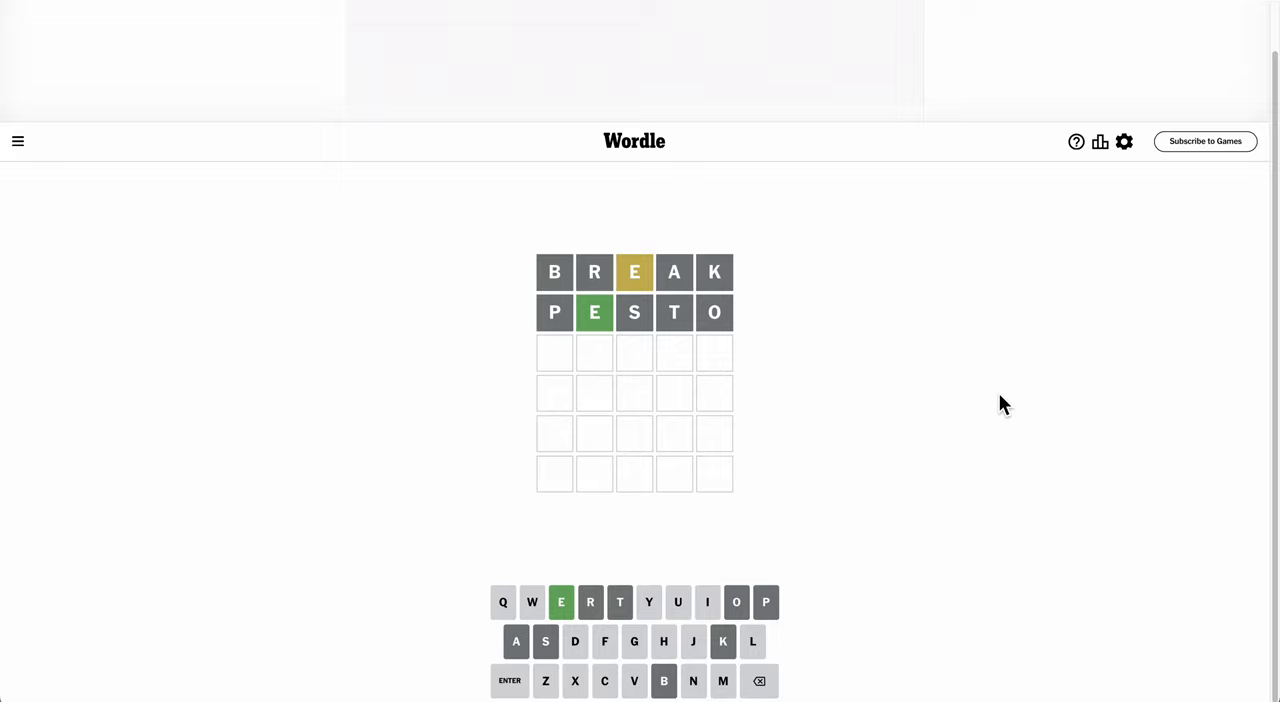
# Begin the third-row guess by entering the letters D and E
pyautogui.write('DE')
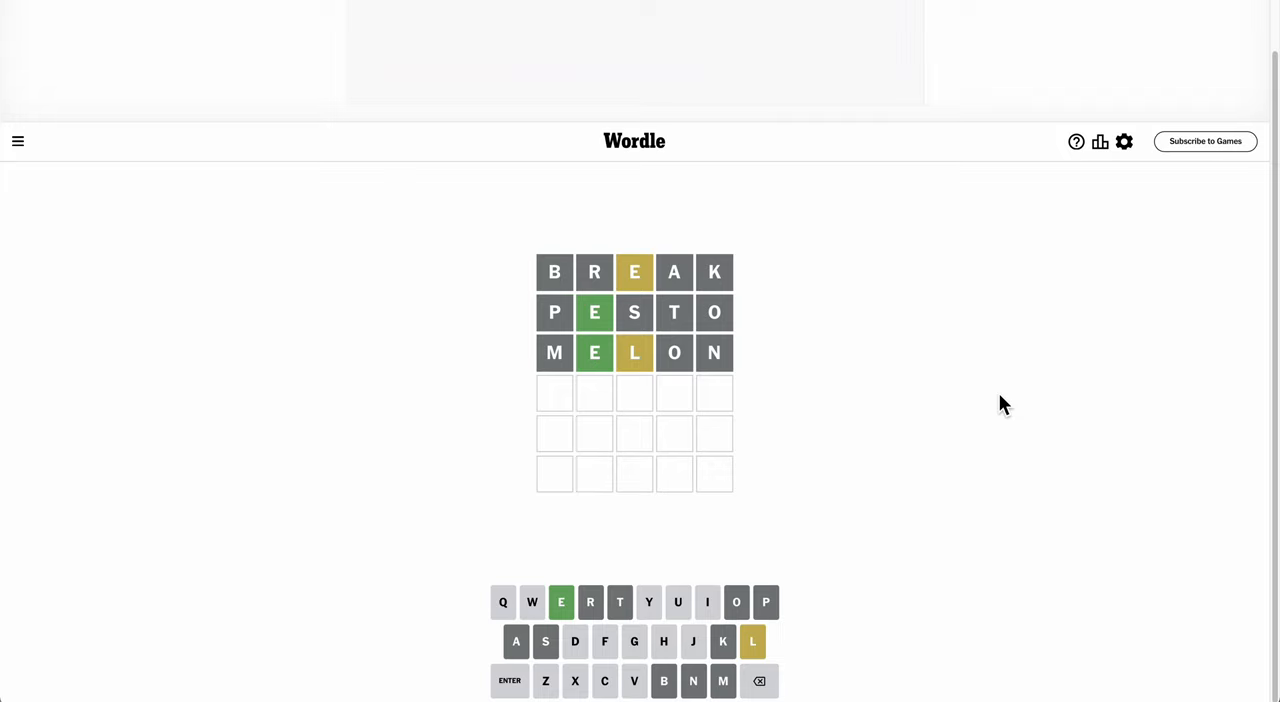
pyautogui.moveTo(974, 448)
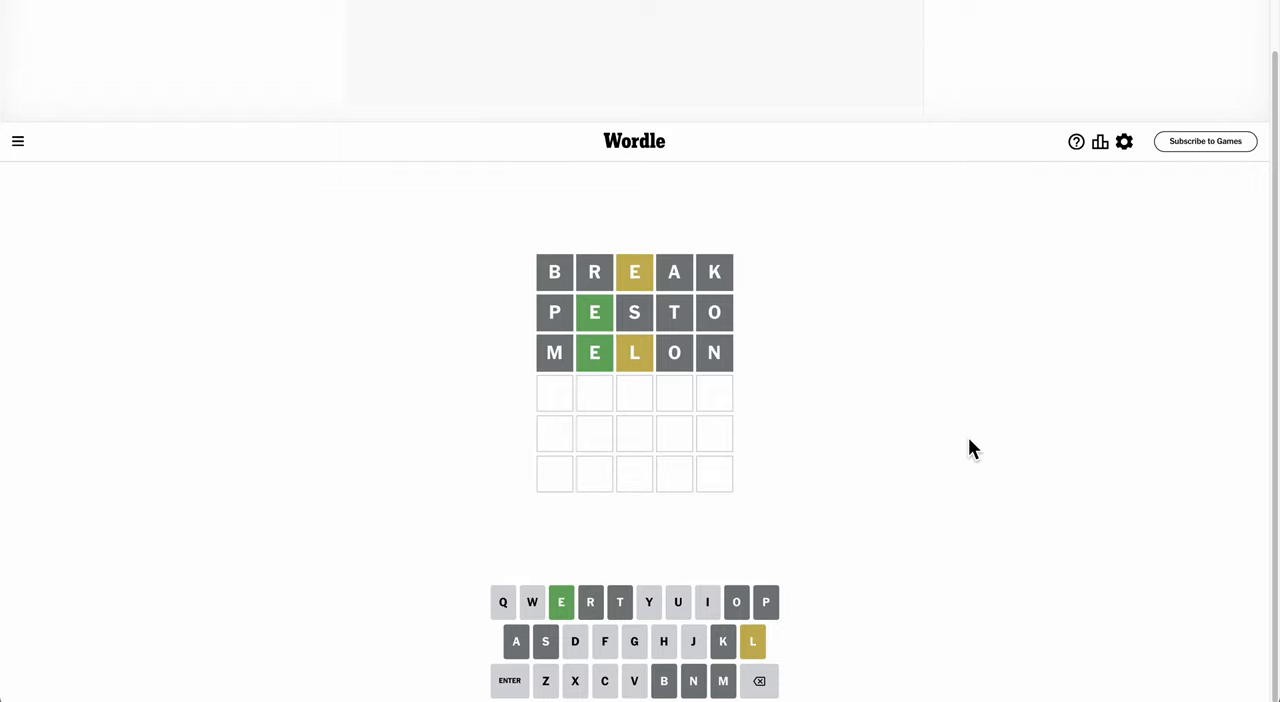
pyautogui.moveTo(972, 502)
pyautogui.write('LE')
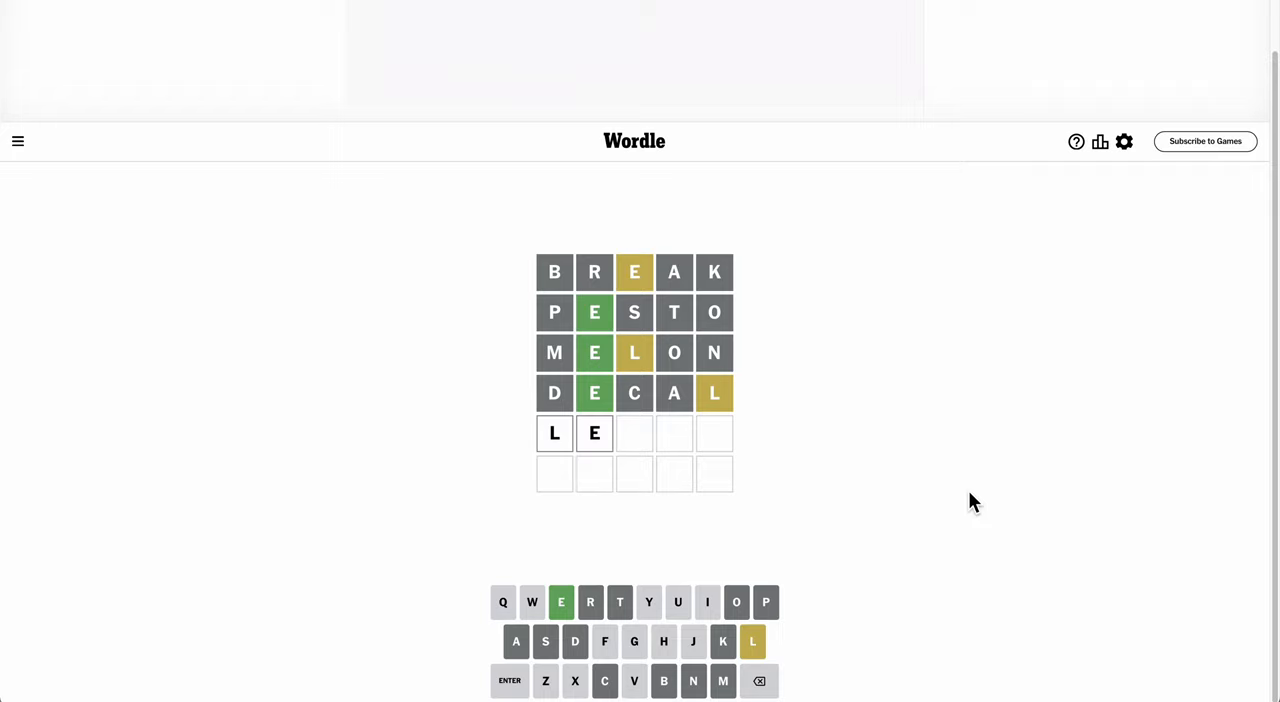
# Complete the fifth guess LEAFY by entering A, F and Y after LE
pyautogui.write('AFY')
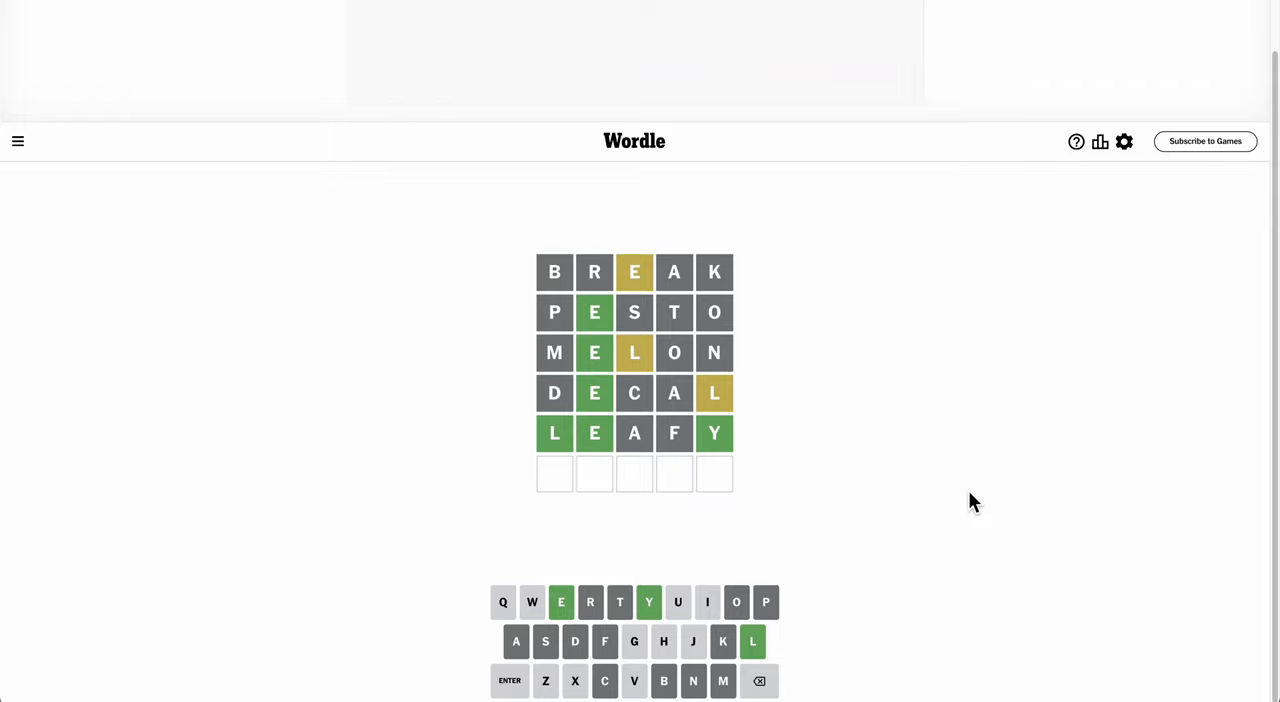
# Start the sixth row with the letters L and E
pyautogui.write('LE')
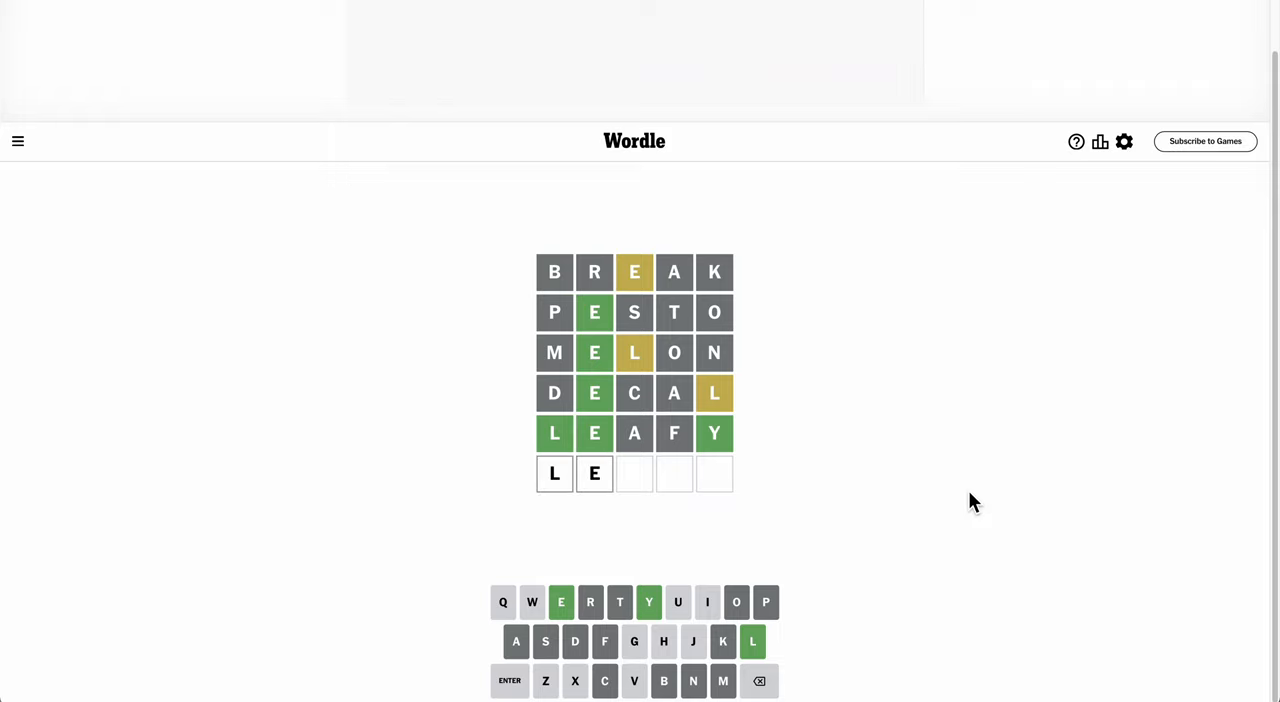
# Try IVY after LE in the last row, then erase the candidate letters back down
pyautogui.write('IVY')
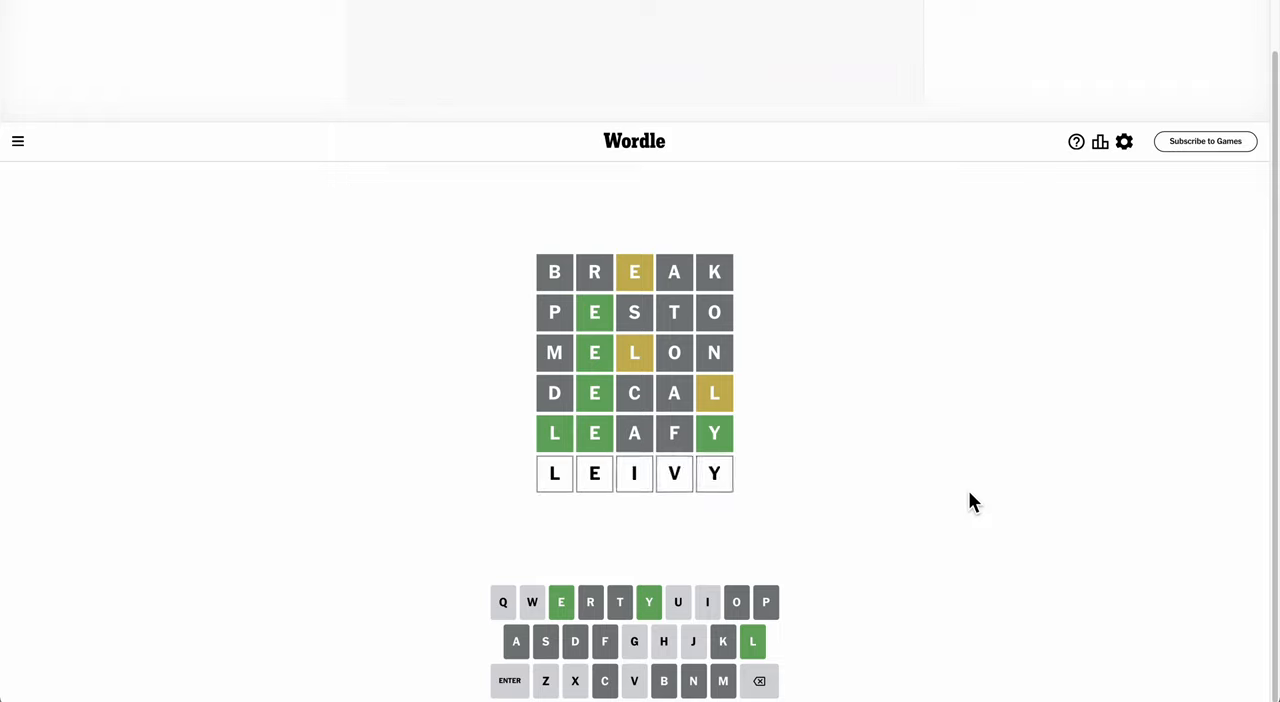
pyautogui.press('Backspace')
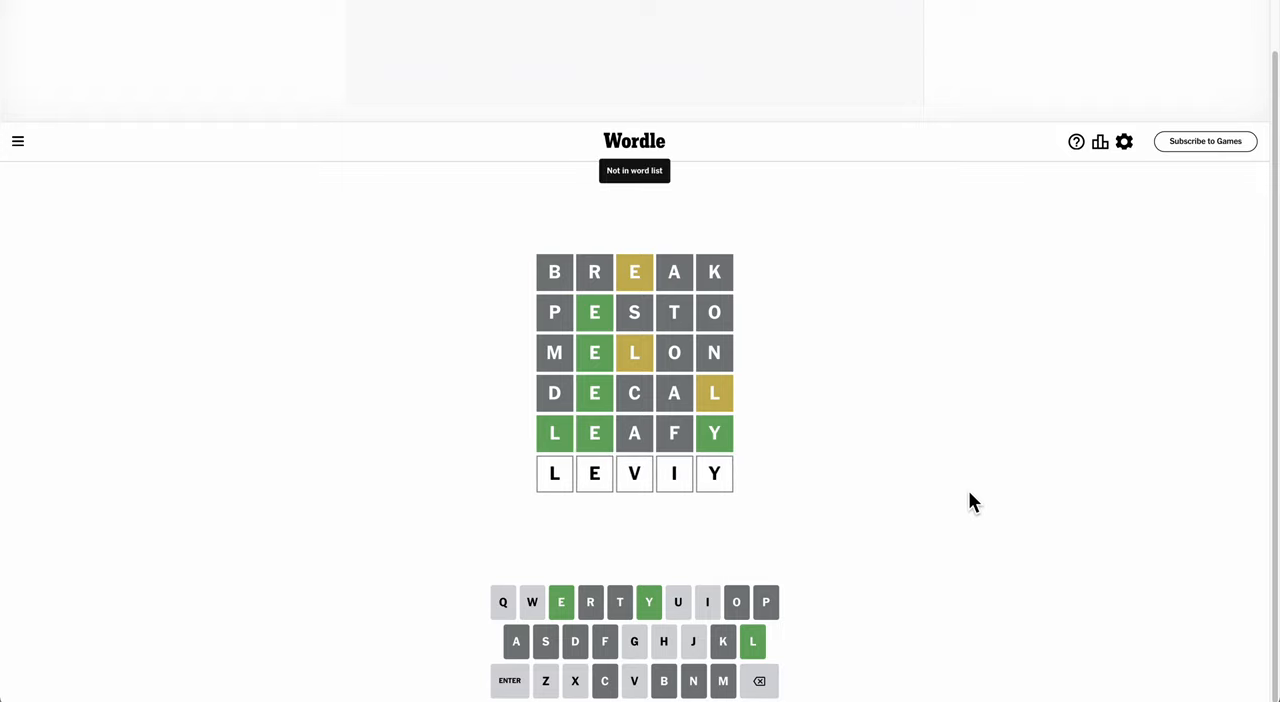
pyautogui.press('Backspace')
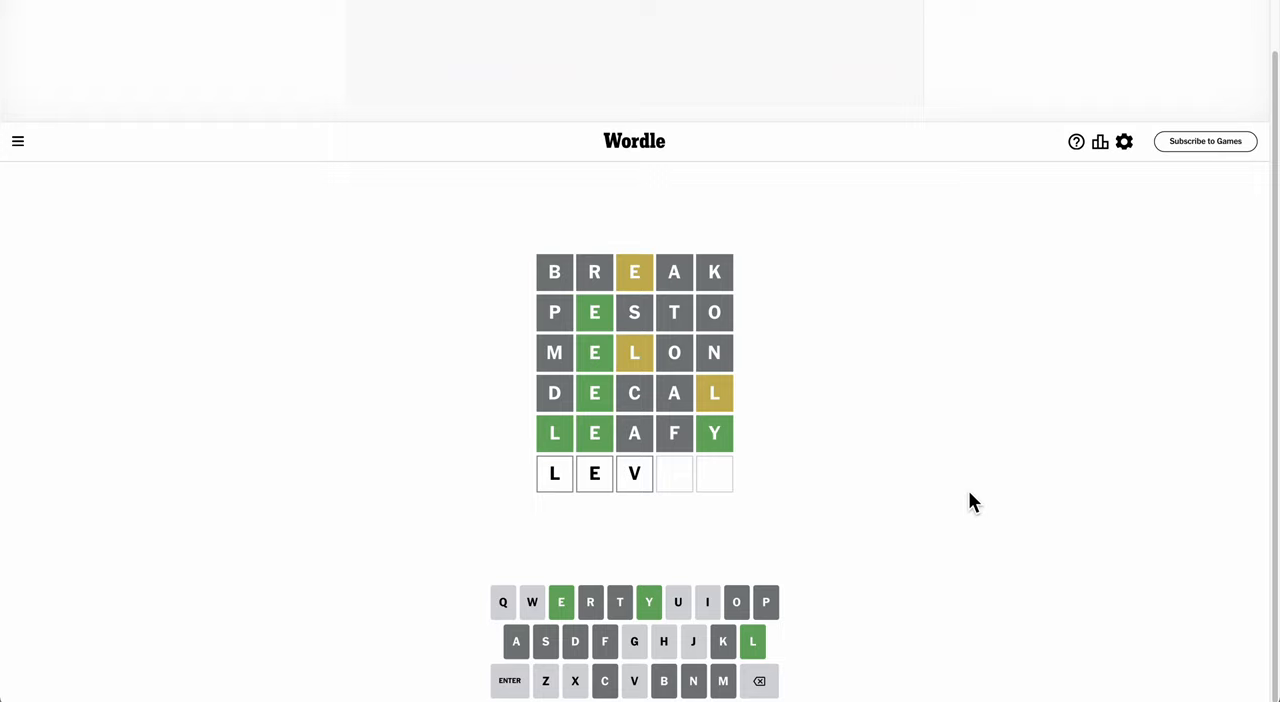
pyautogui.press('Backspace')
pyautogui.write('HE')
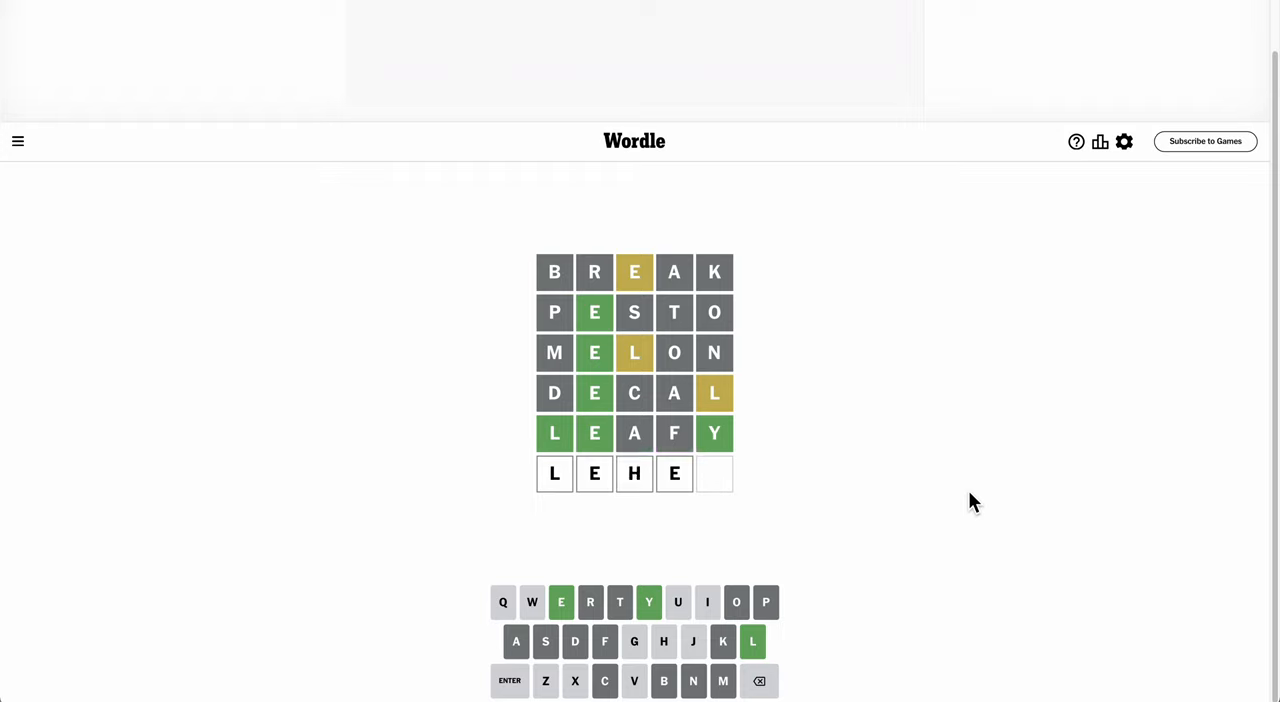
pyautogui.press('Backspace')
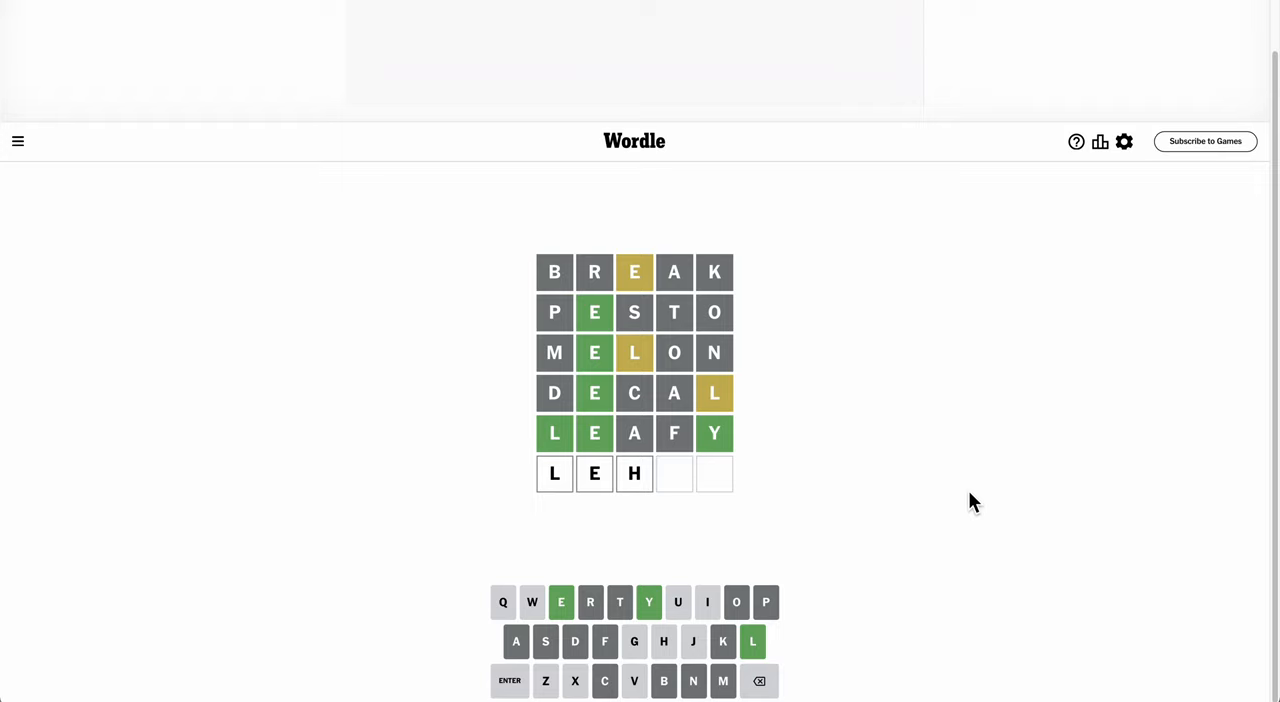
pyautogui.press('Backspace')
pyautogui.write('WA')
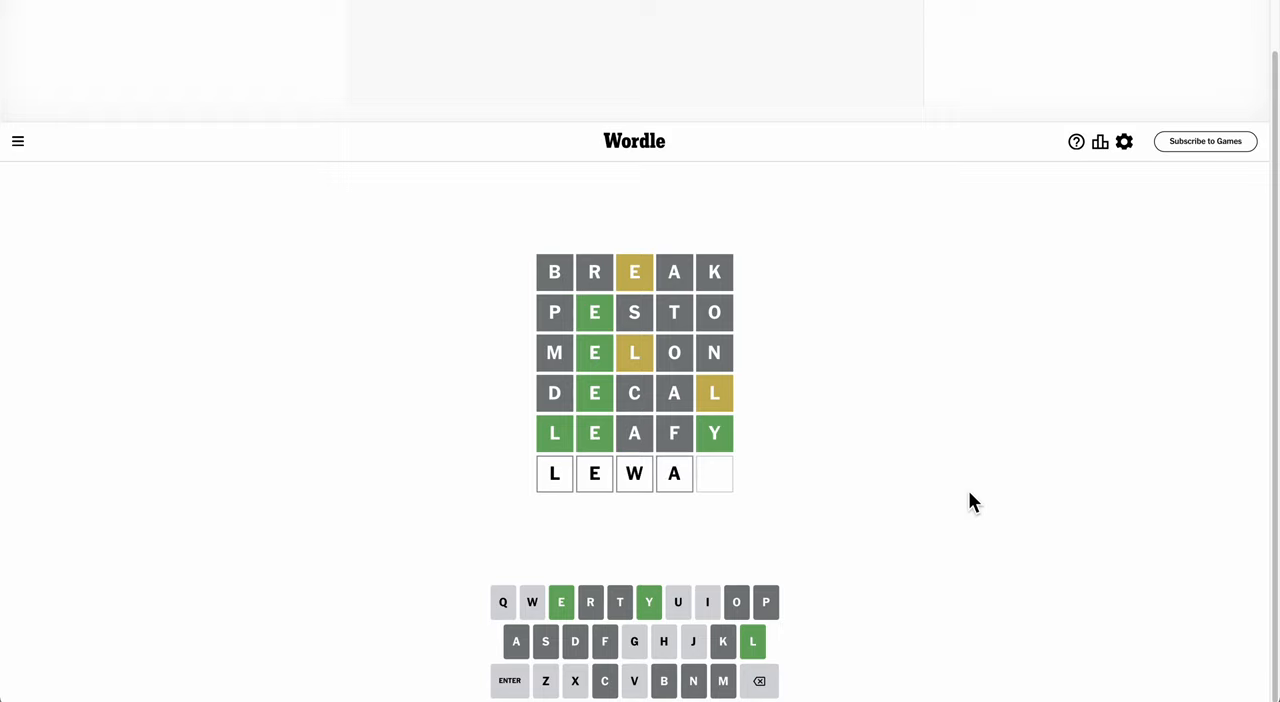
pyautogui.press('backspace')
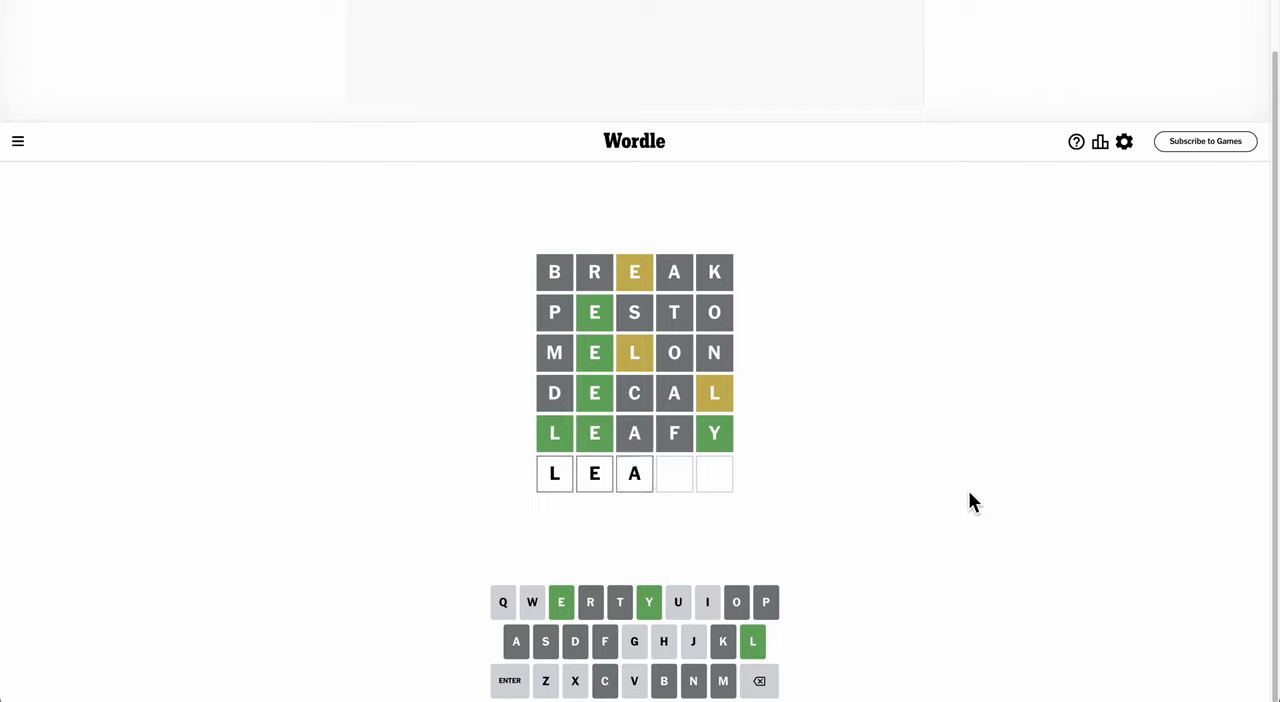
# Finish LEAKY with K and Y and submit it as the final guess, ending the game
pyautogui.write('KY')
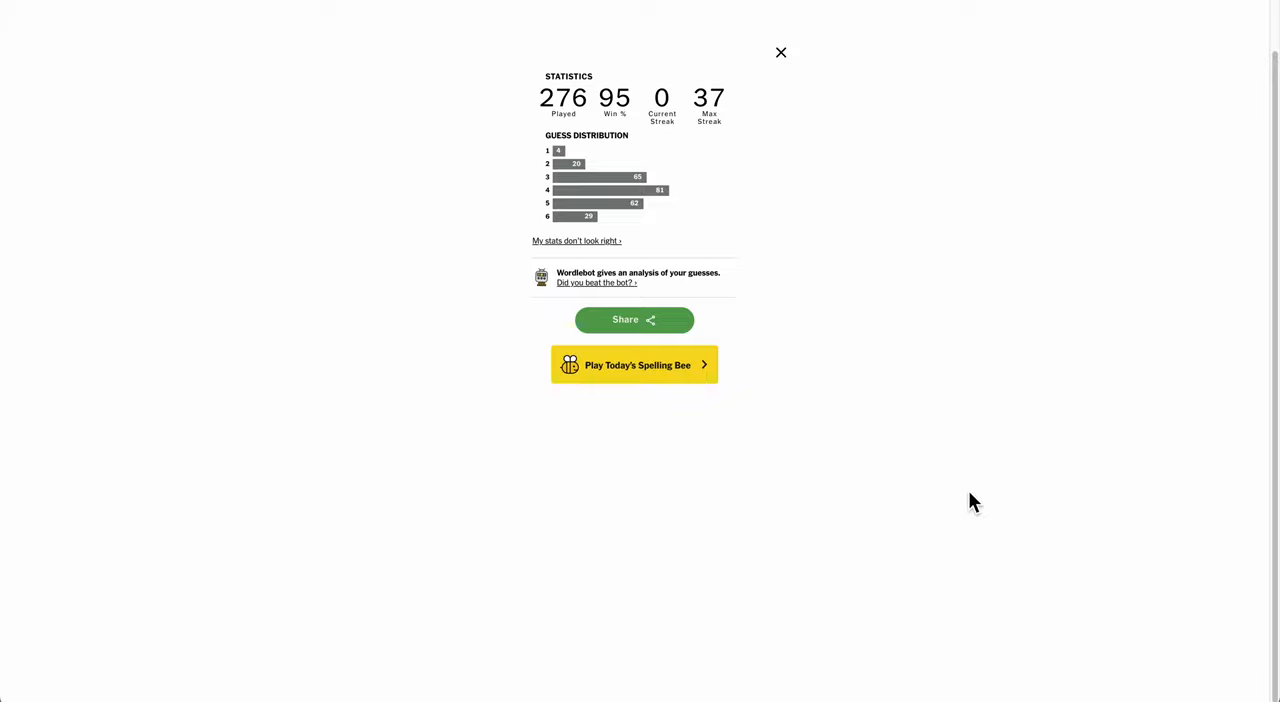
pyautogui.click(780, 52)
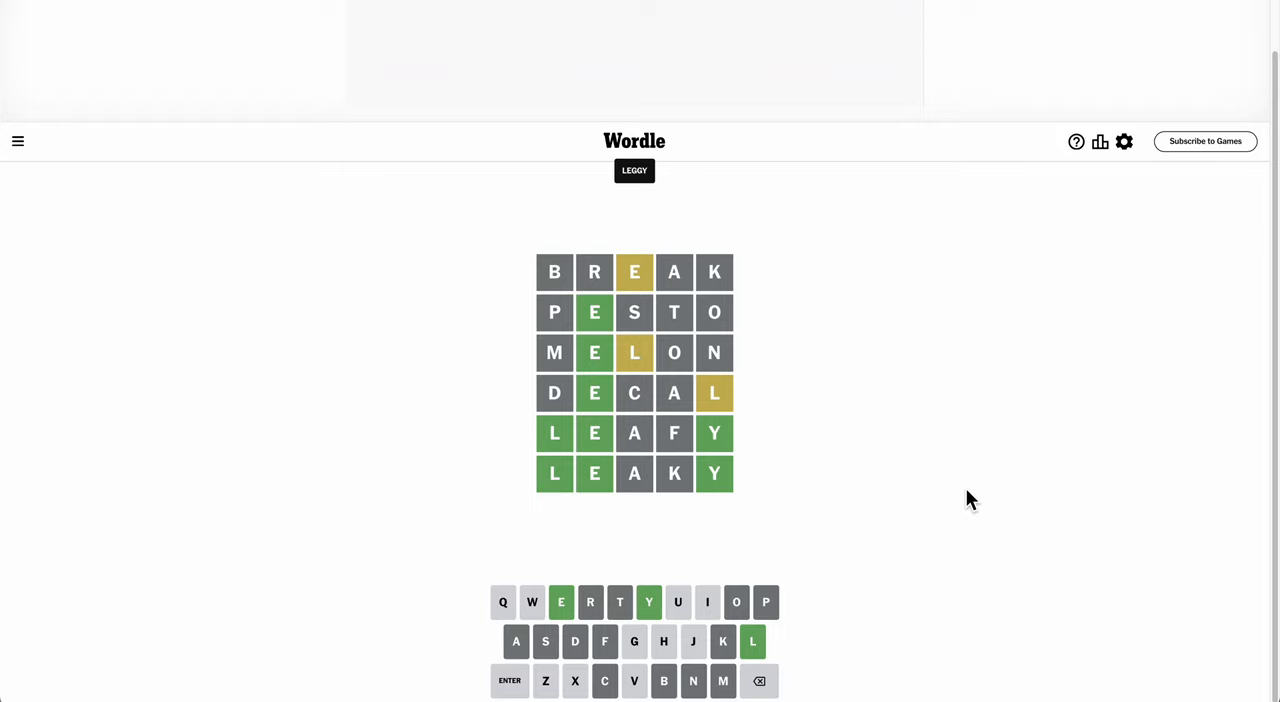
pyautogui.moveTo(980, 366)
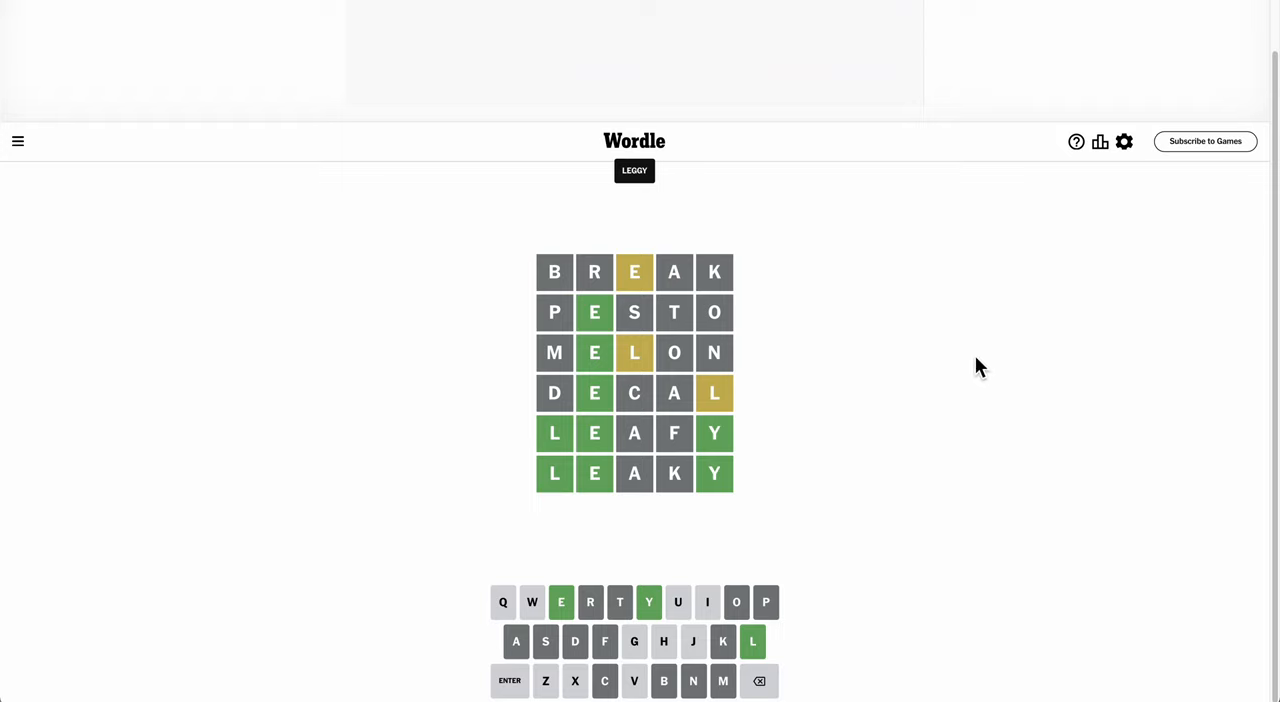
pyautogui.moveTo(1156, 148)
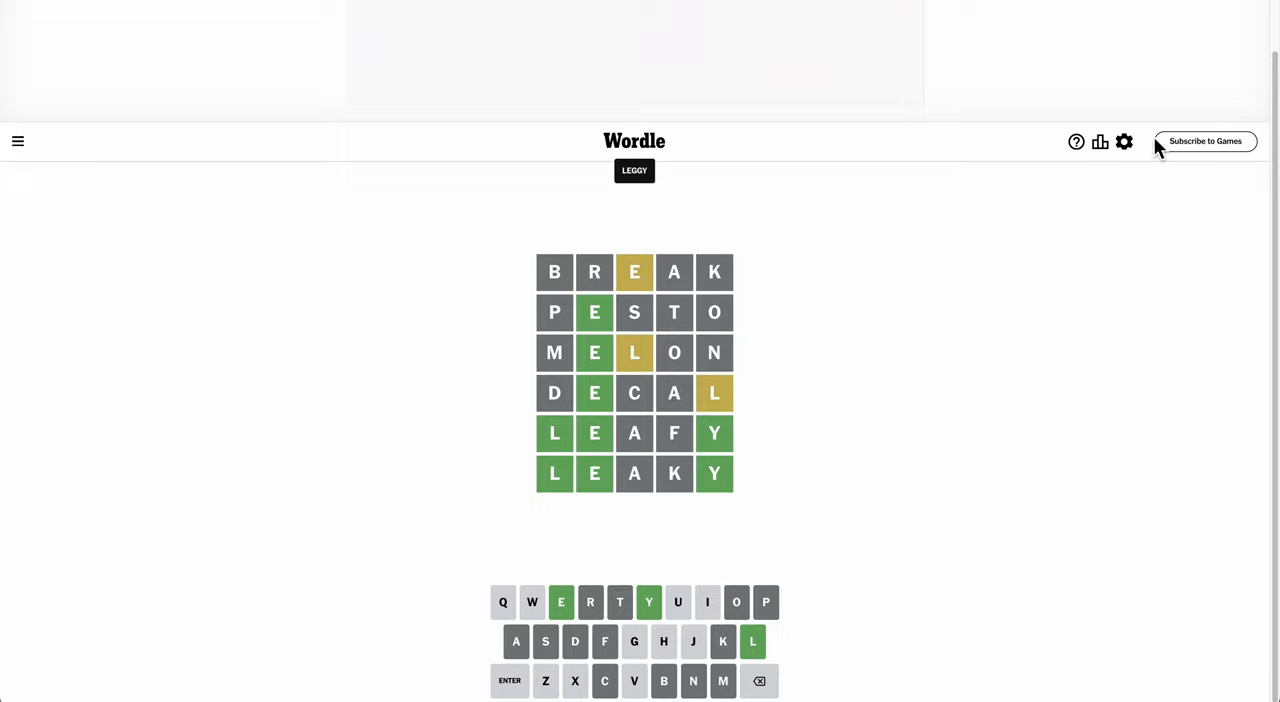